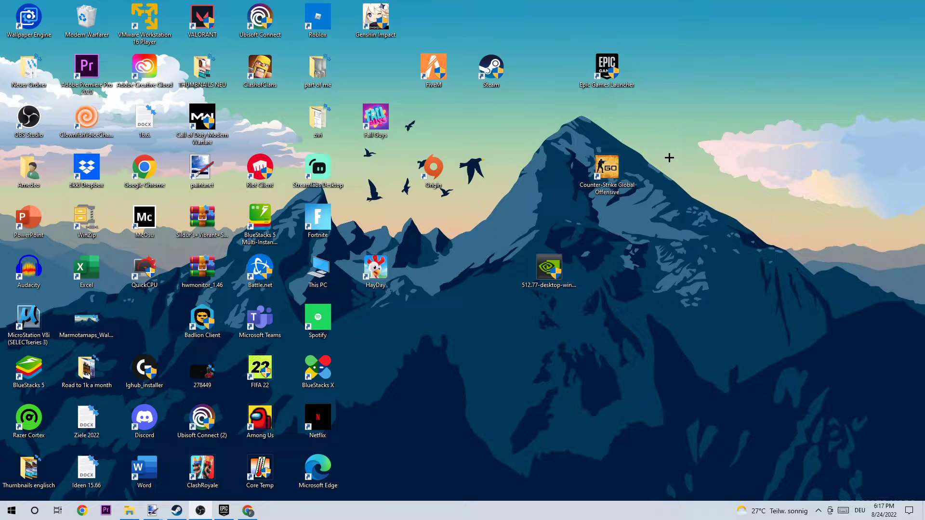
- Right-click an empty spot on the taskbar to show its options menu
right_click(200, 510)
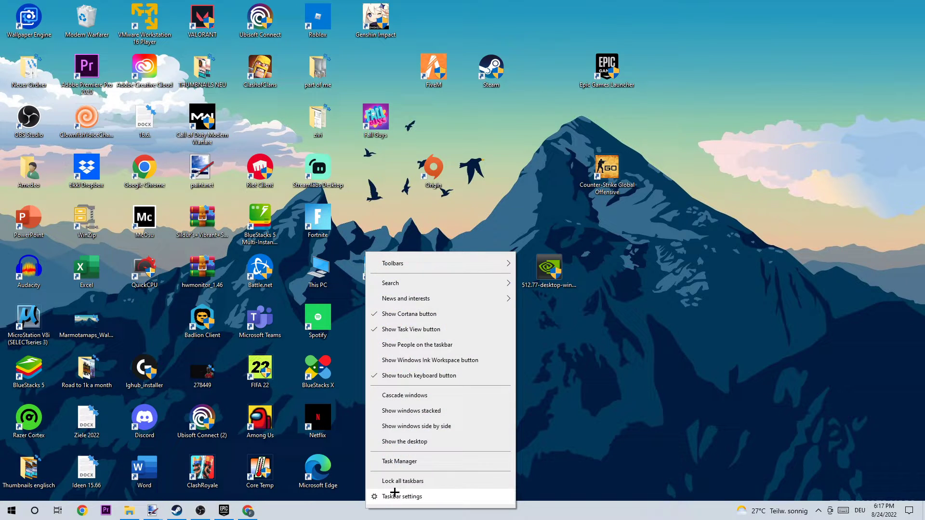
mouse_move(399, 461)
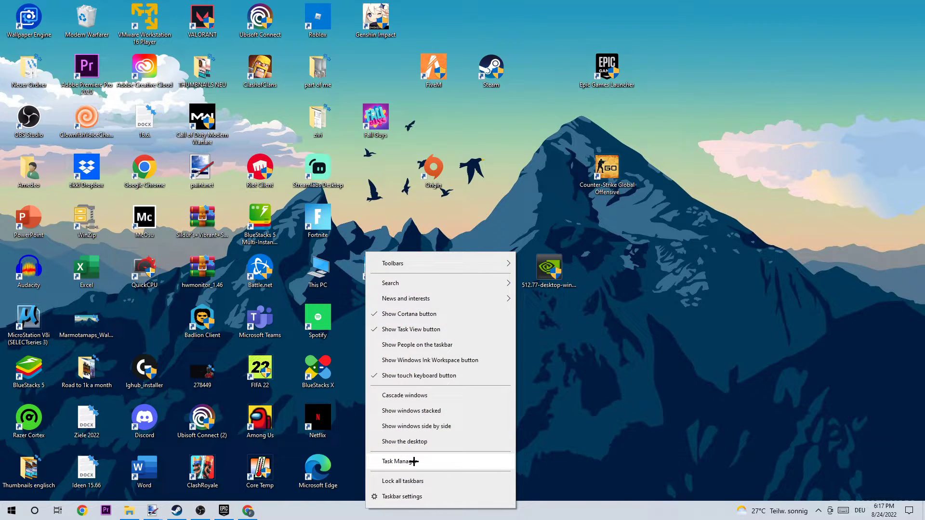
- Launch Task Manager to review running processes, then close it
click(398, 462)
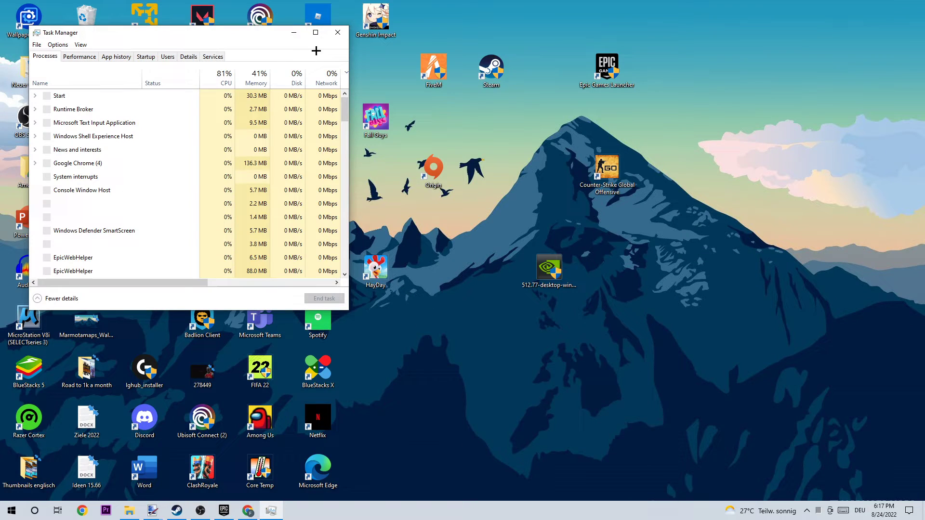
click(314, 33)
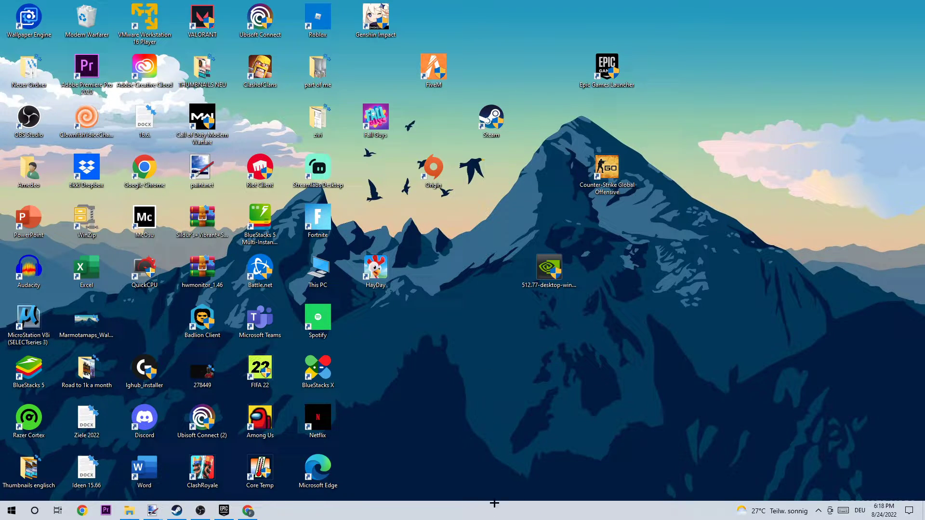
- Bring up the Steam desktop shortcut's context menu
click(11, 510)
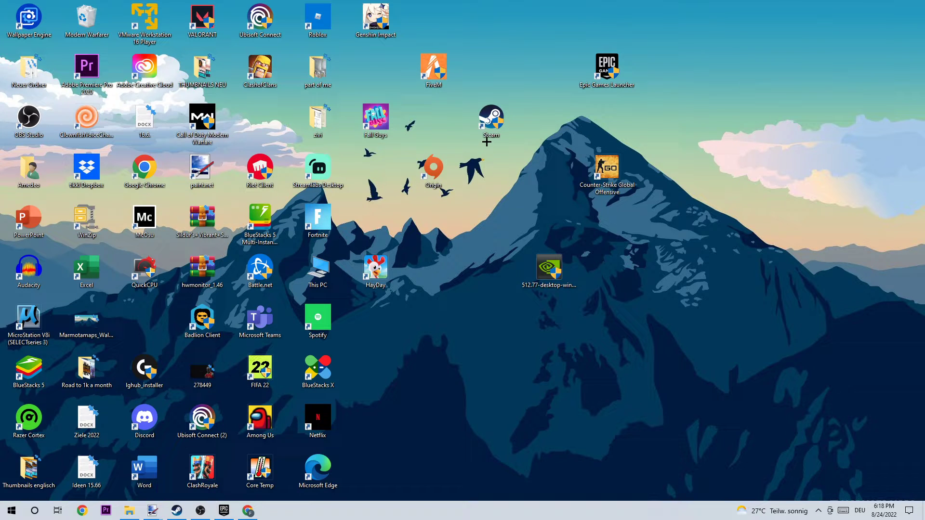
right_click(490, 118)
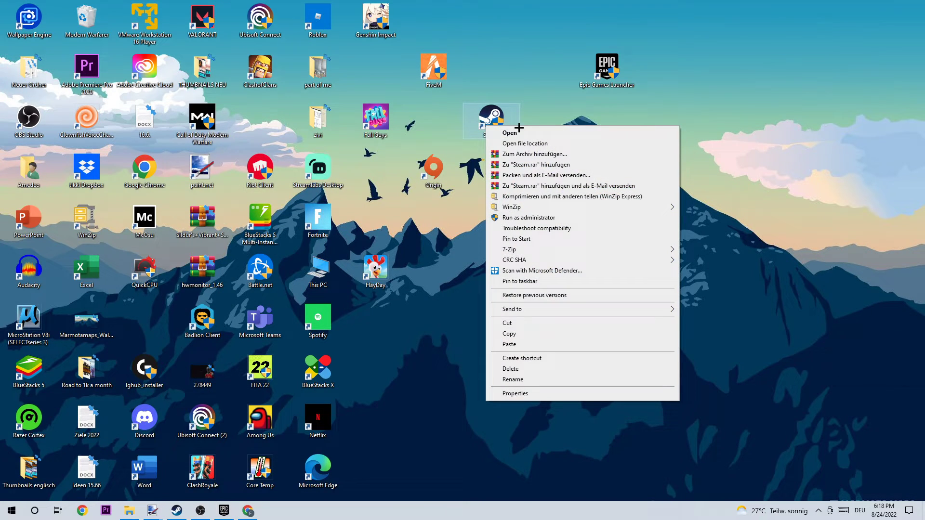
mouse_move(525, 393)
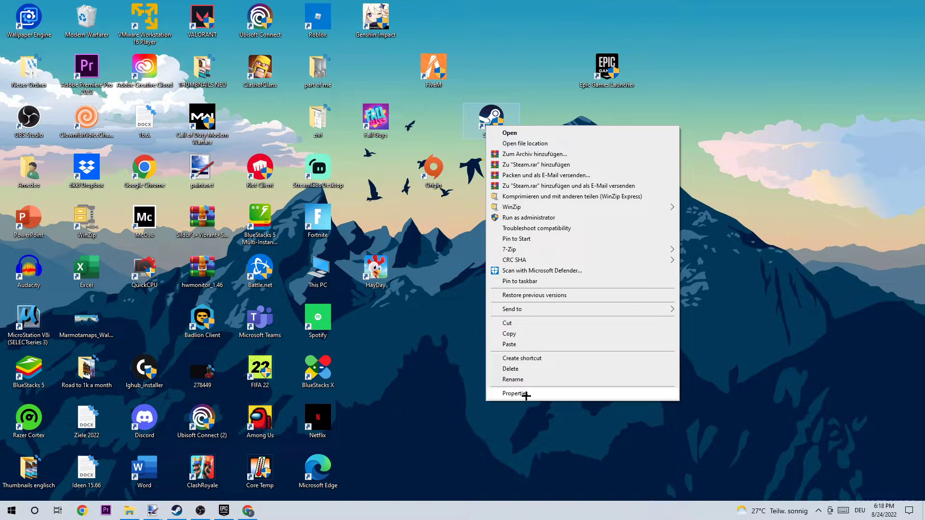
- In Steam shortcut Properties, set Windows 8 compatibility mode and run as administrator
click(517, 394)
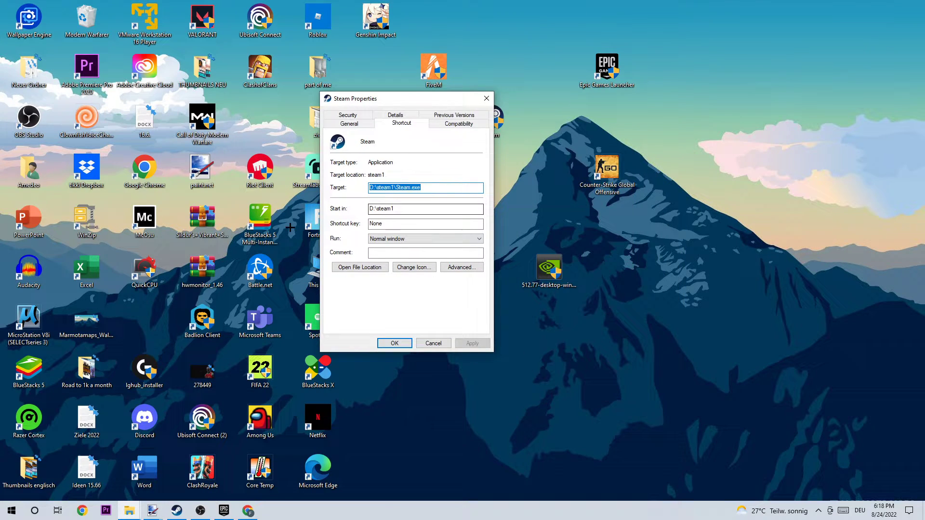
click(459, 124)
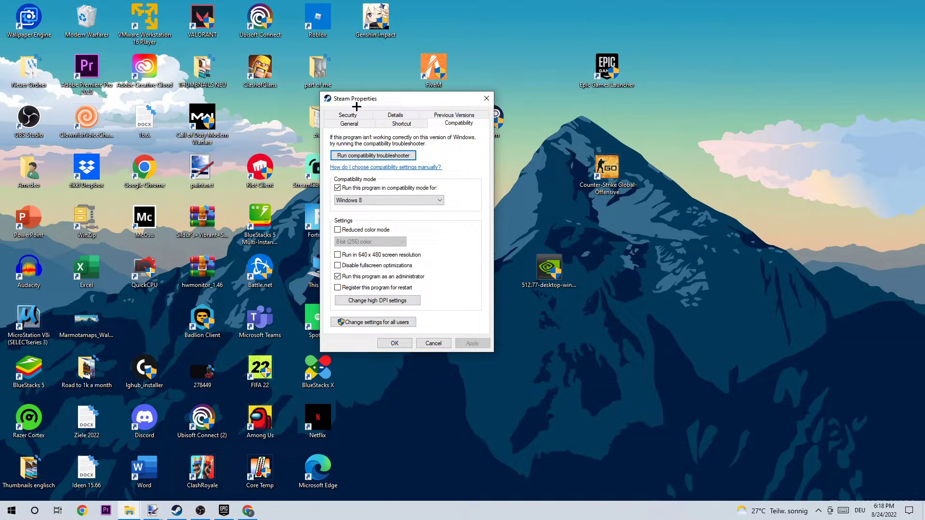
mouse_move(416, 293)
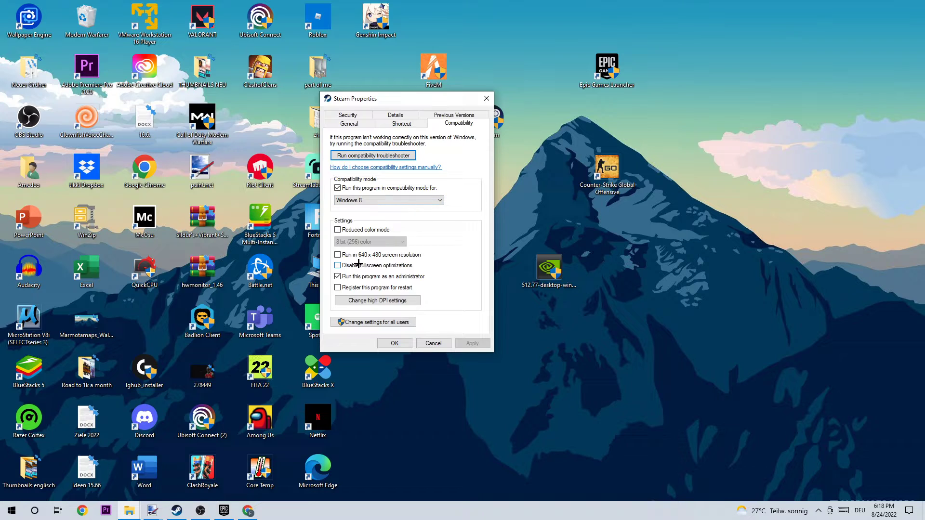
click(337, 265)
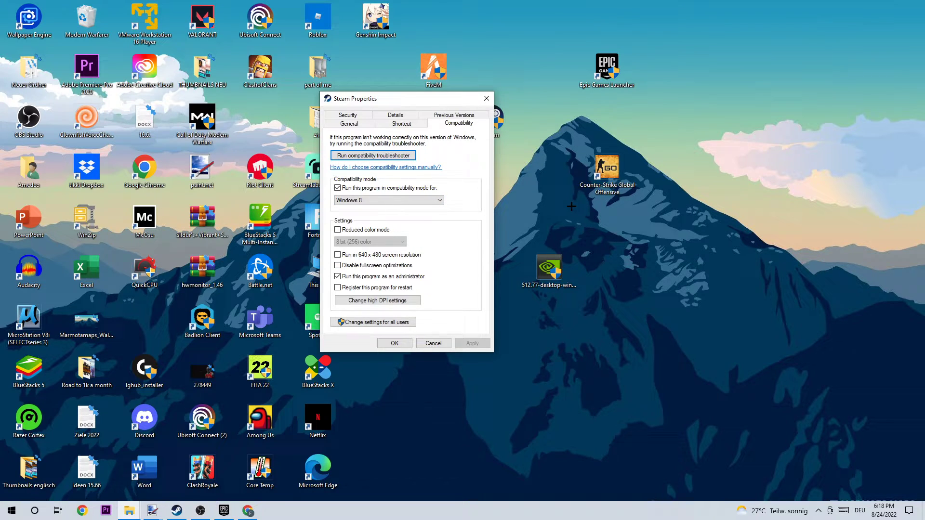
mouse_move(500, 357)
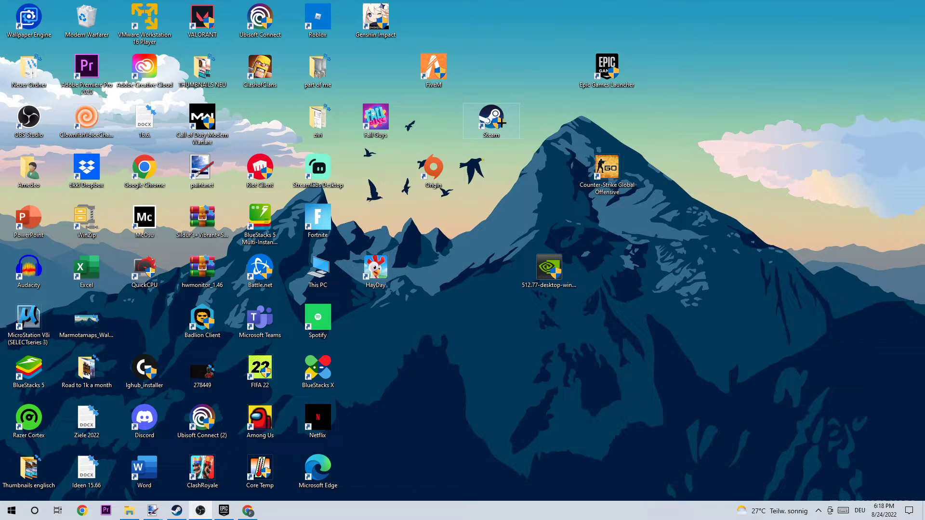
mouse_move(501, 124)
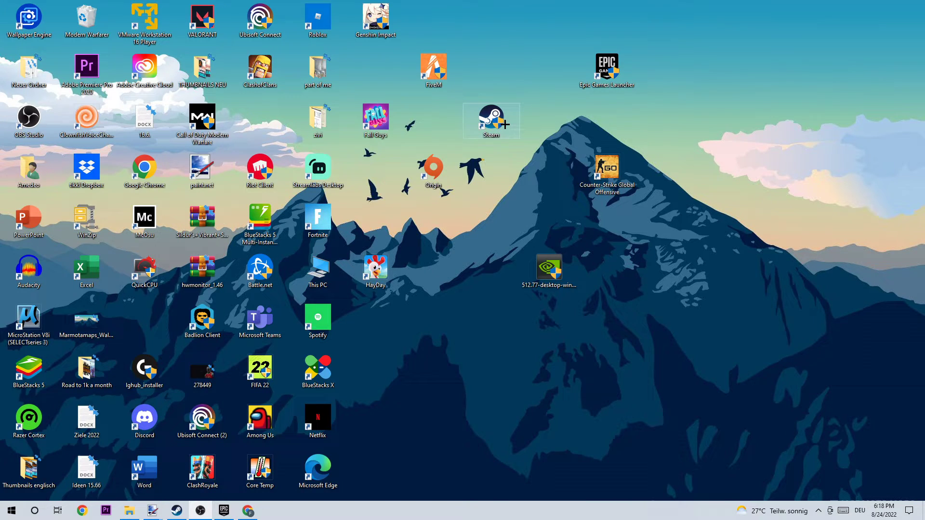